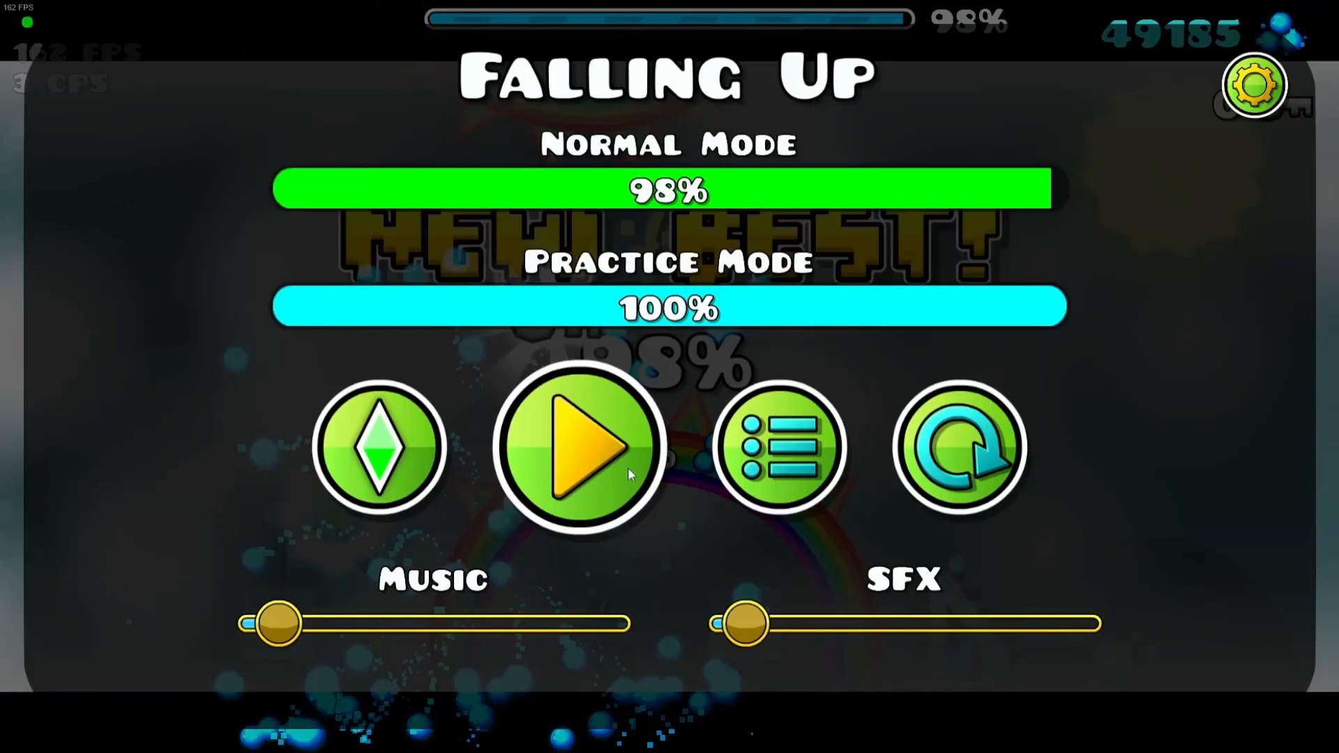
mouse_move(889, 739)
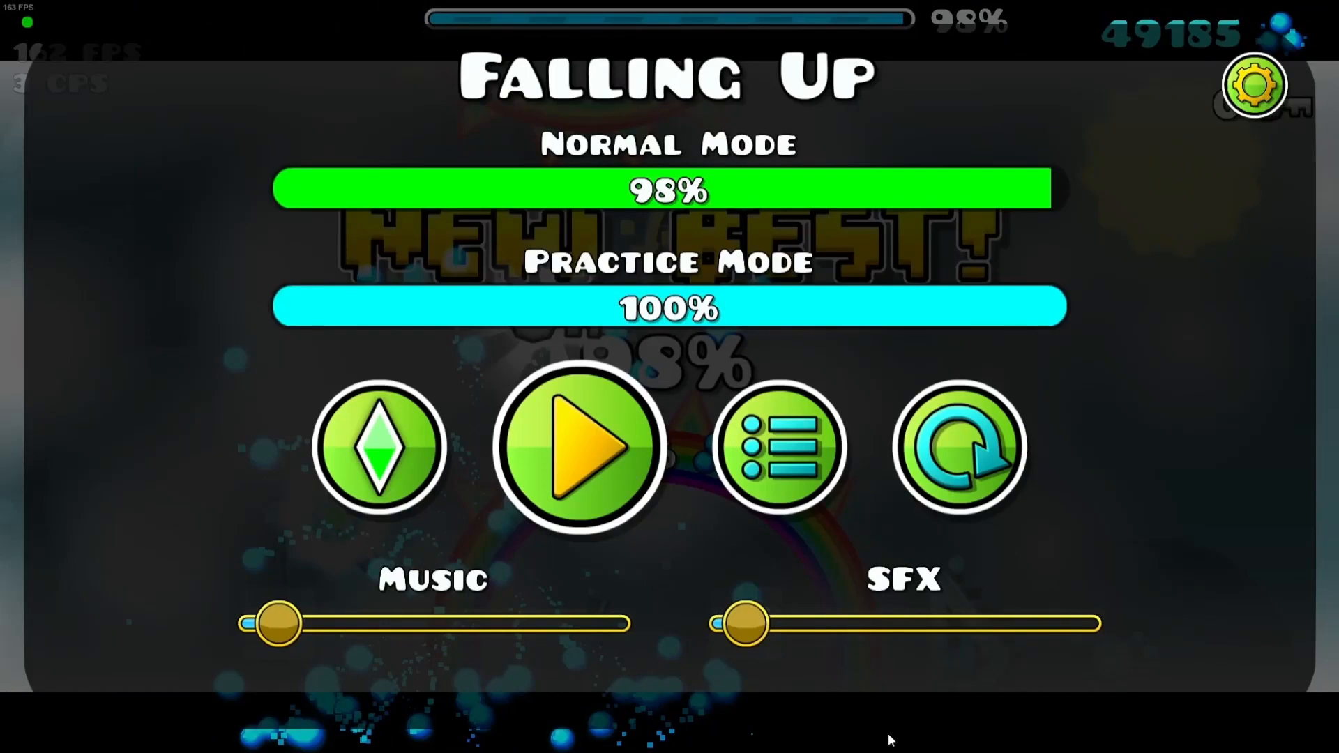
- Resume Falling Up and jump through attempts until the run passes 79%
left_click(581, 447)
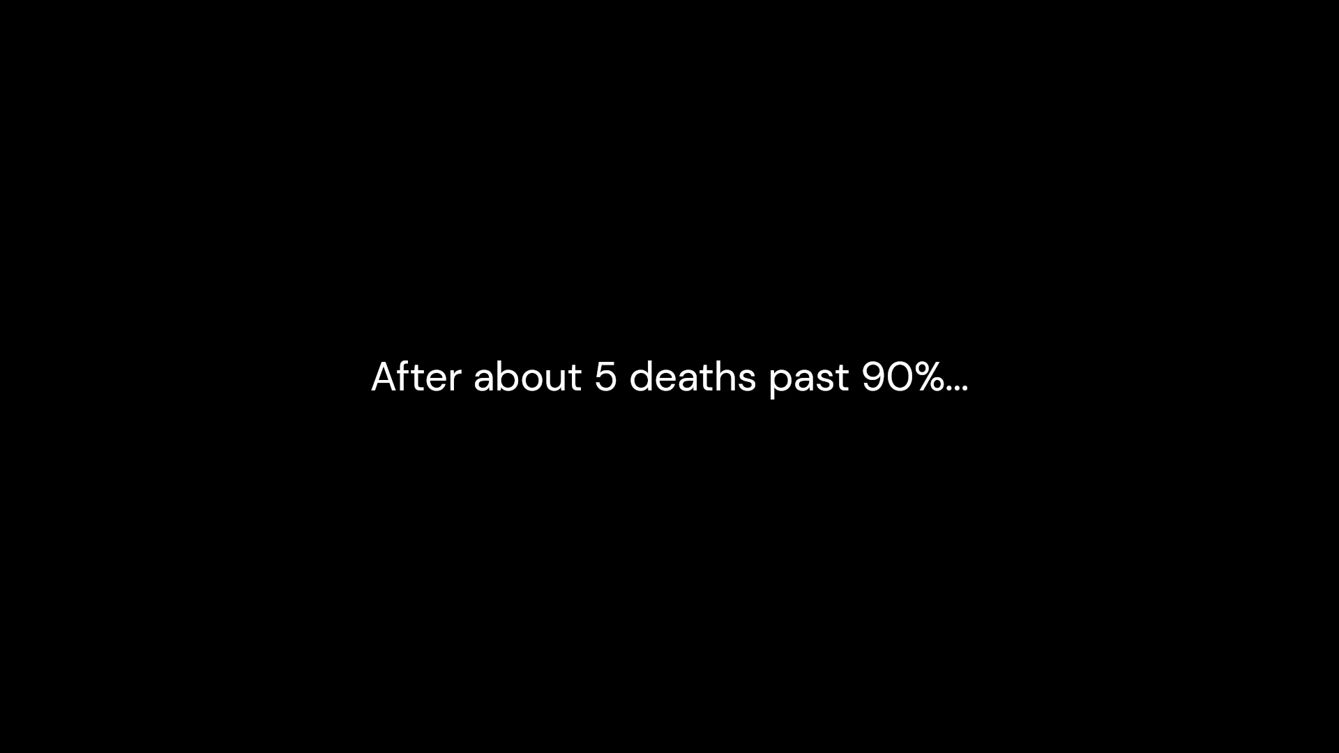
left_click(669, 376)
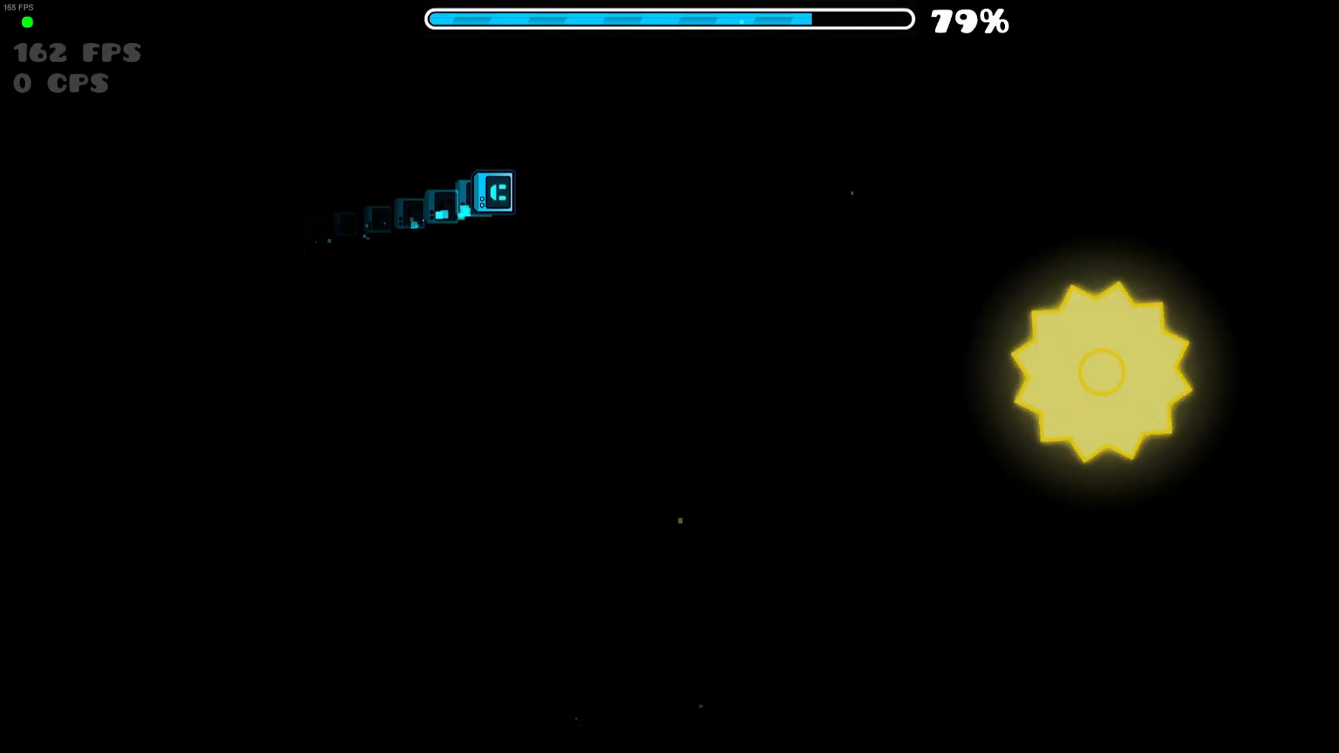
- Jump through the final section to complete Falling Up in 20 attempts and 1227 jumps
left_click(670, 377)
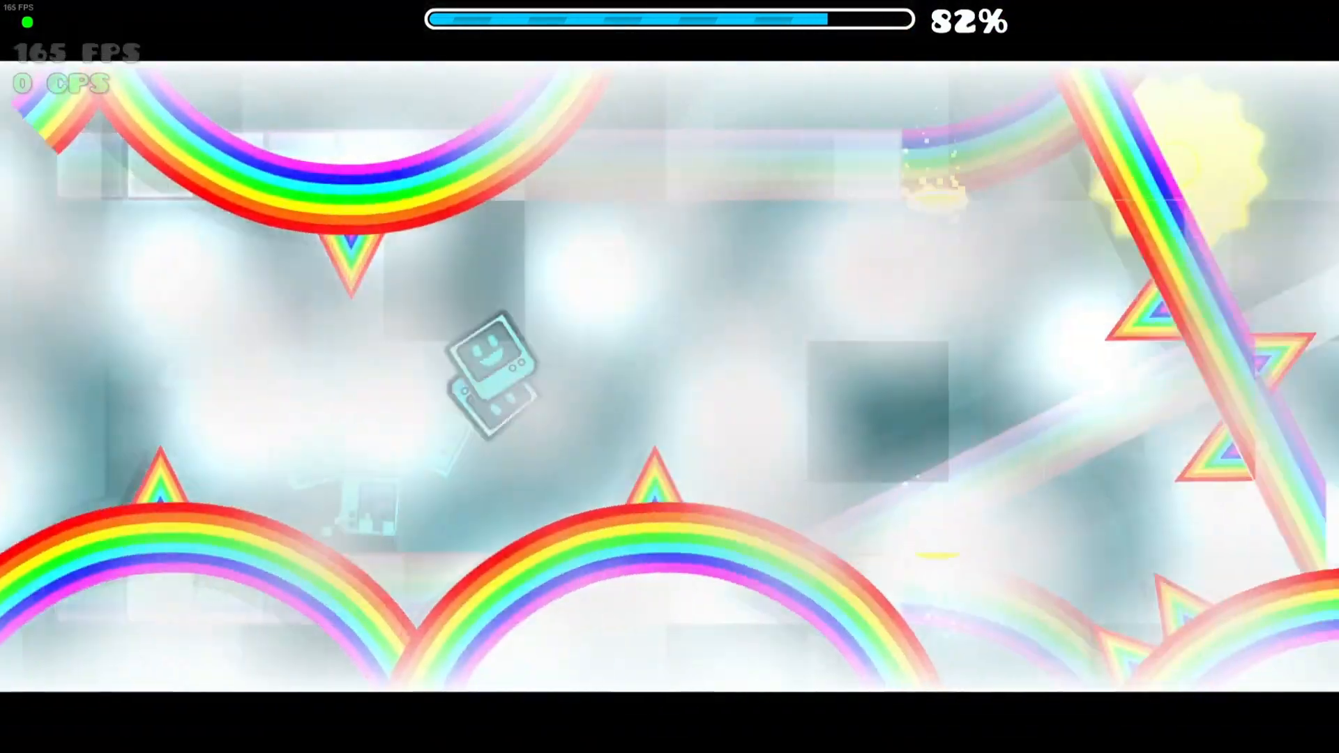
left_click(670, 375)
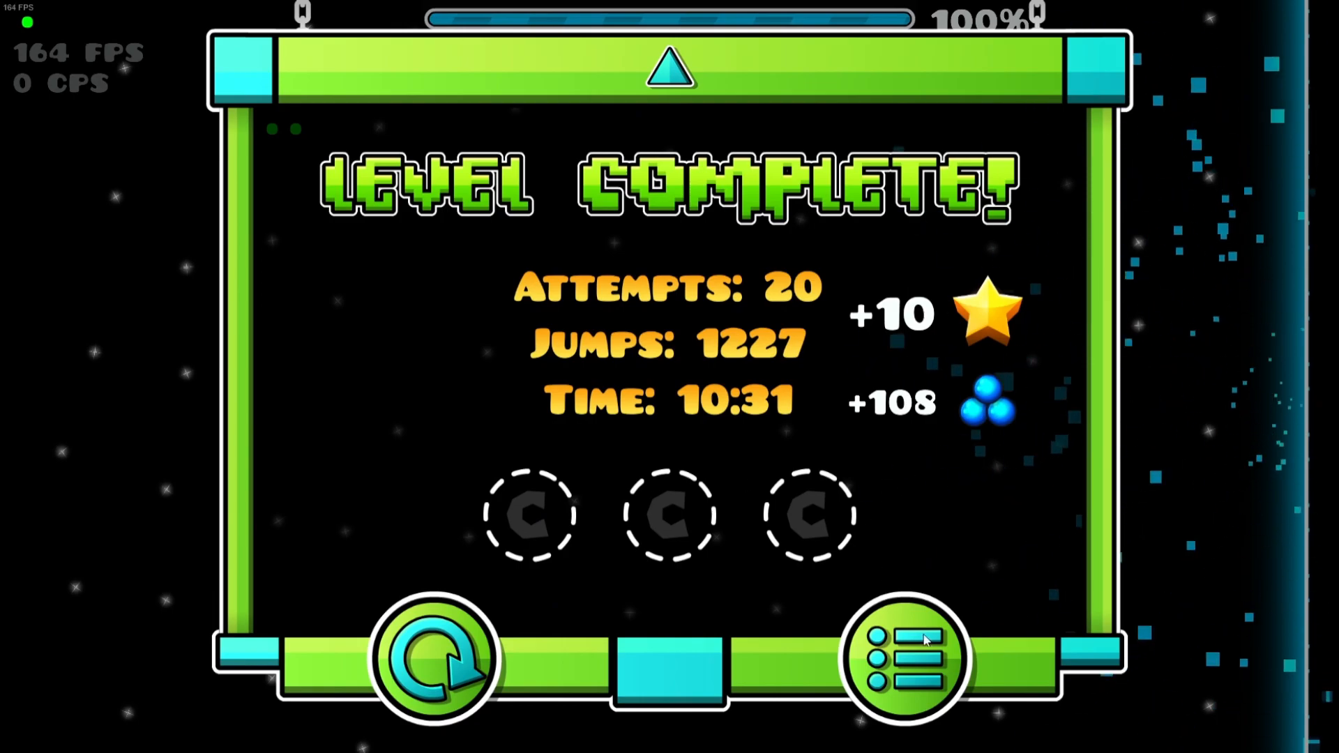
- View Falling Up's stats (100%, 4157 attempts), then open Falling Up StartPos stats
left_click(892, 657)
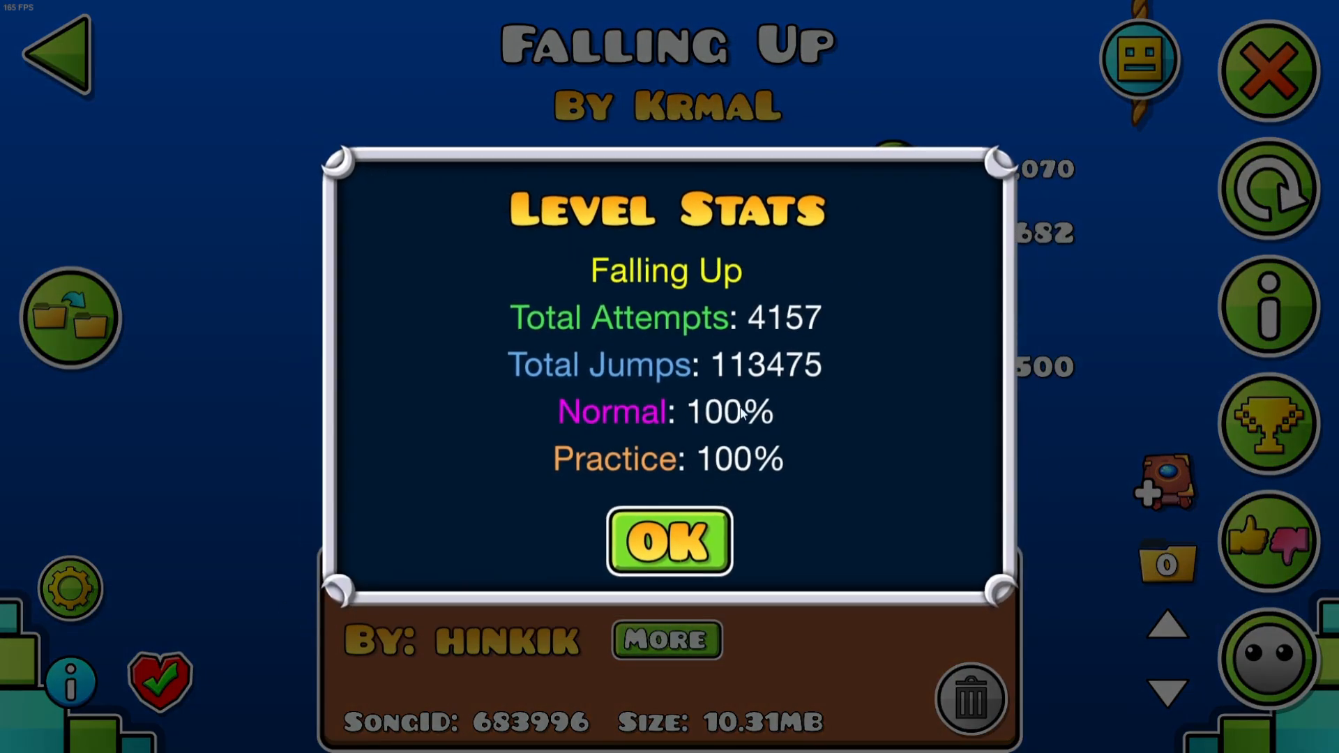
left_click(667, 543)
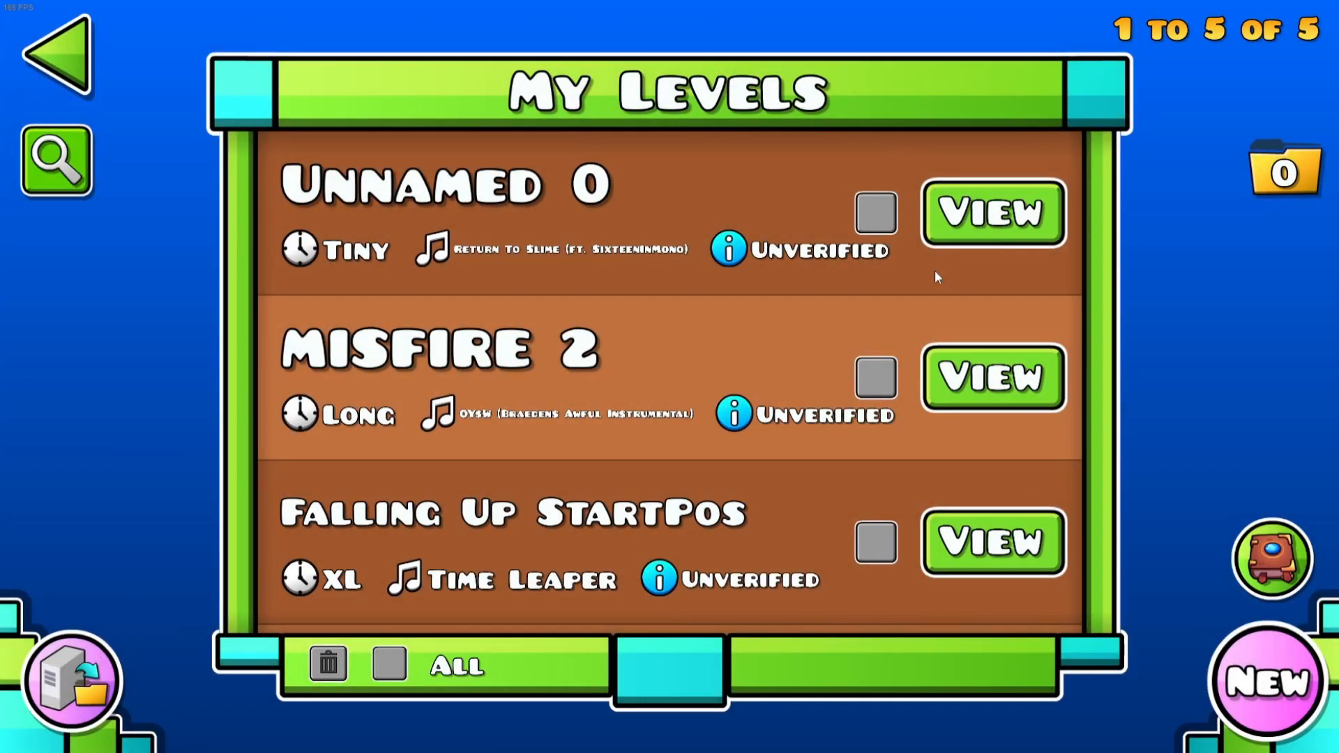
left_click(991, 542)
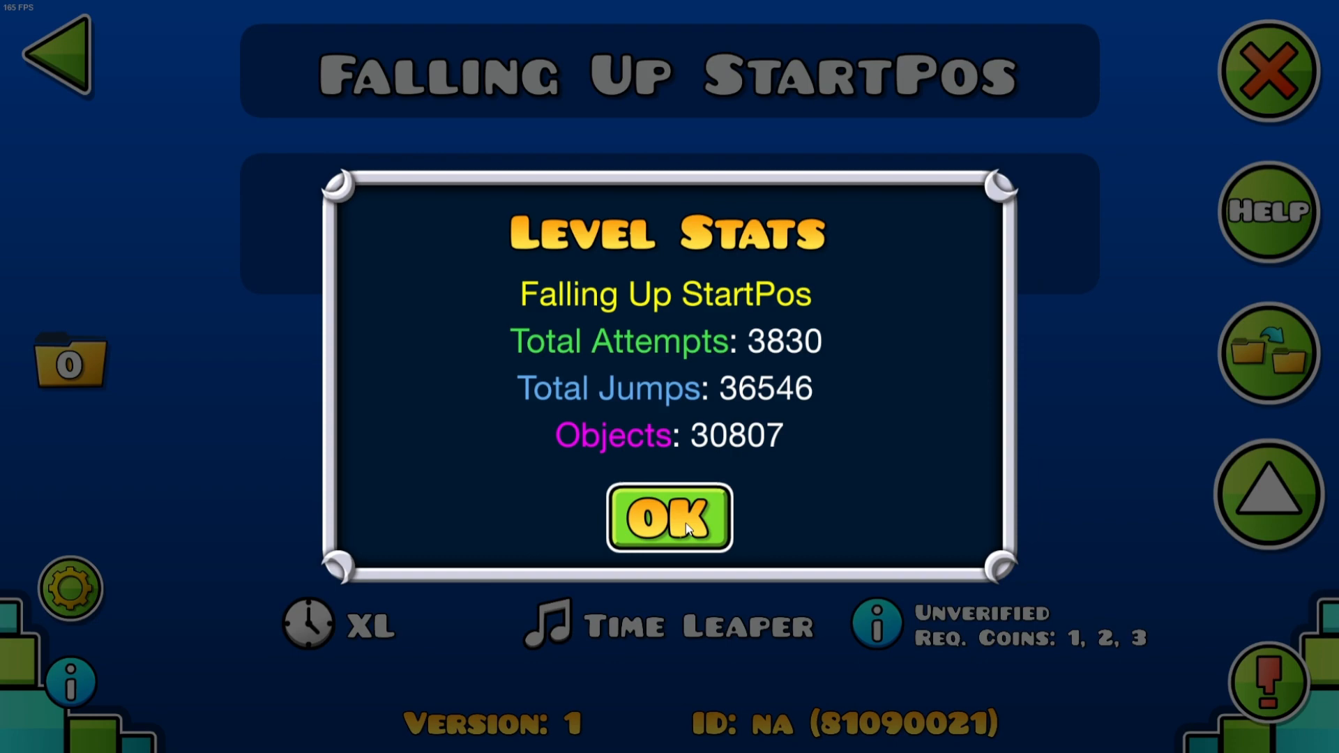